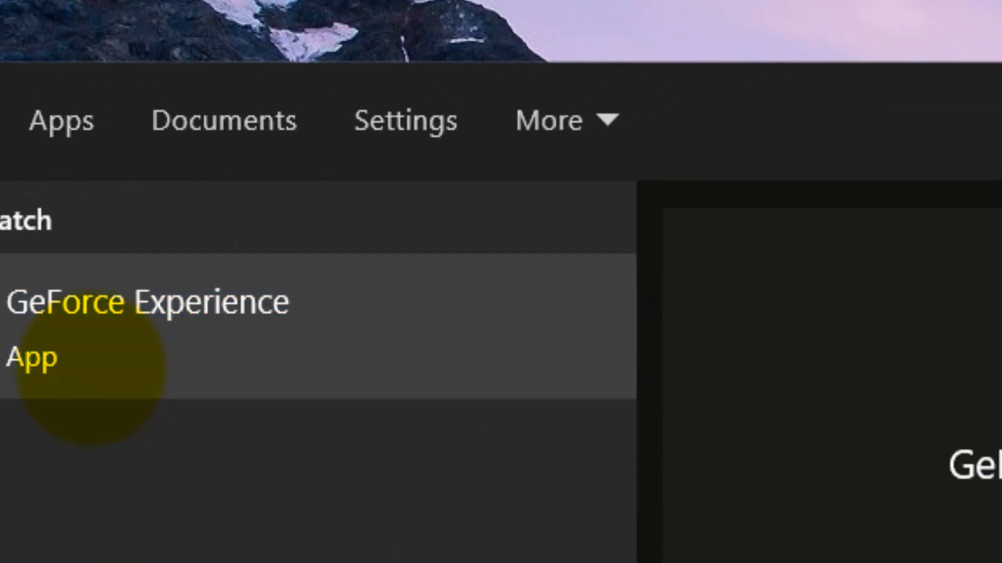
Launch GeForce Experience from the Start search results.
click(32, 358)
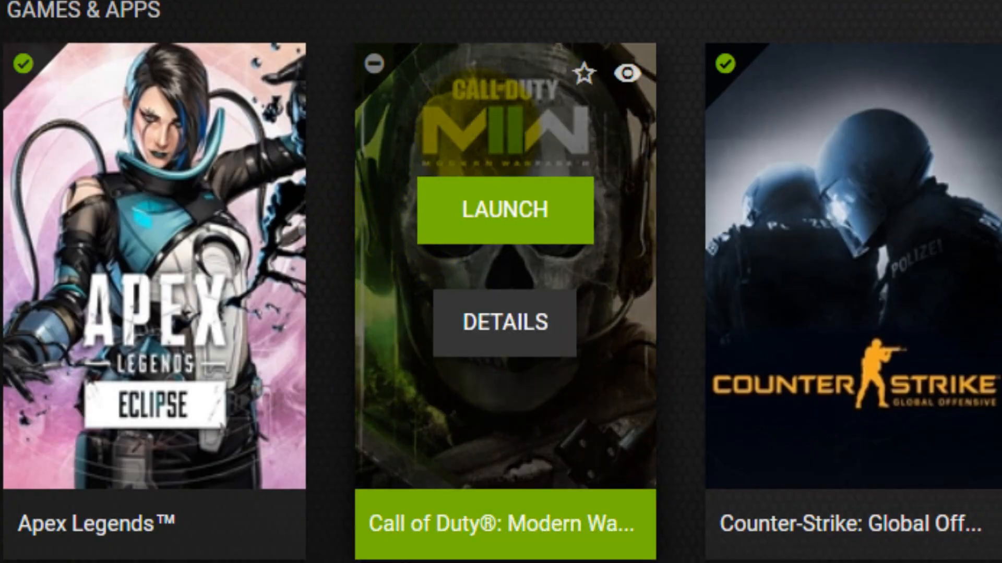
Show the Call of Duty MWII details page with its current versus optimal settings.
click(504, 323)
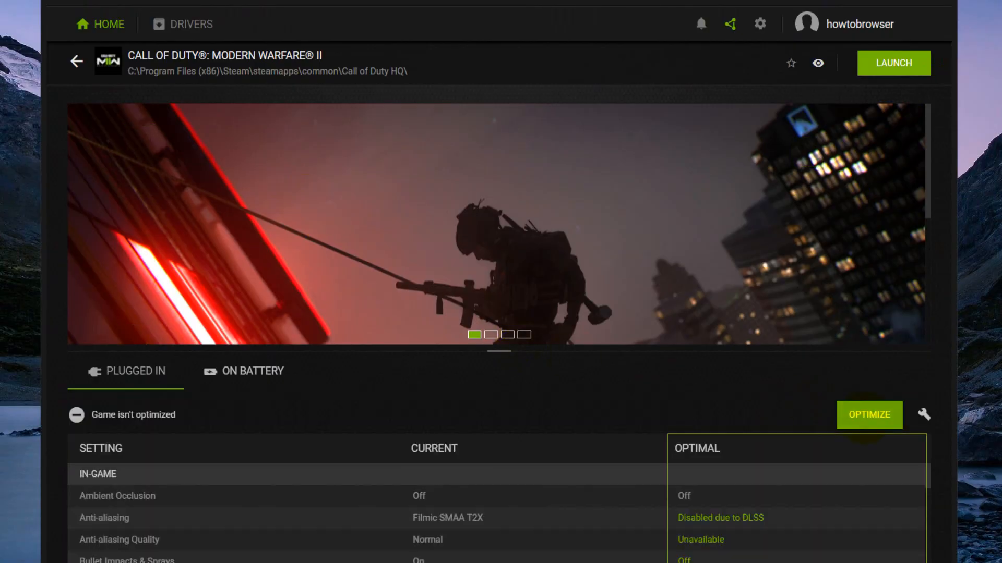
mouse_move(924, 414)
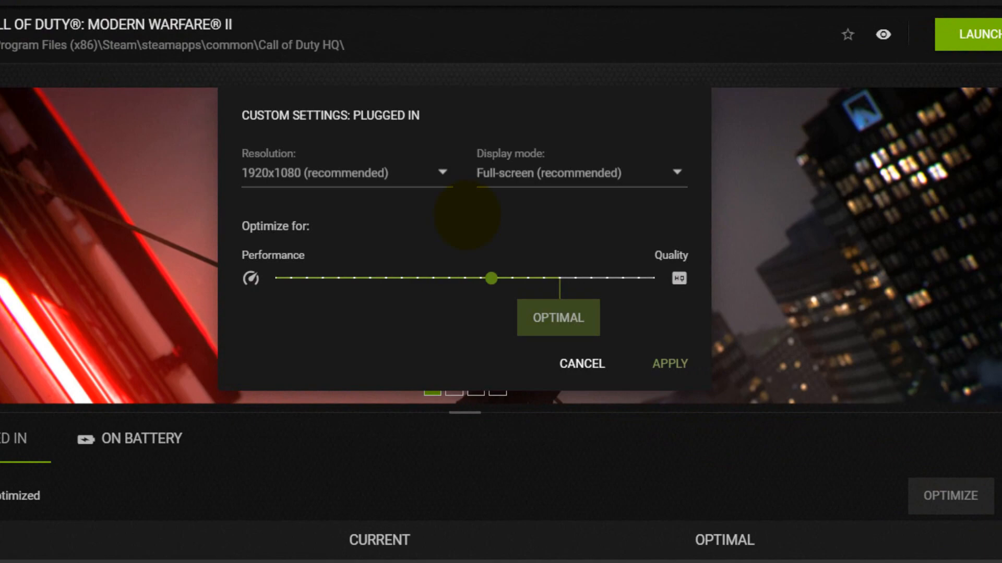
Set the display mode to Full-screen after briefly trying Windowed Borderless.
click(578, 173)
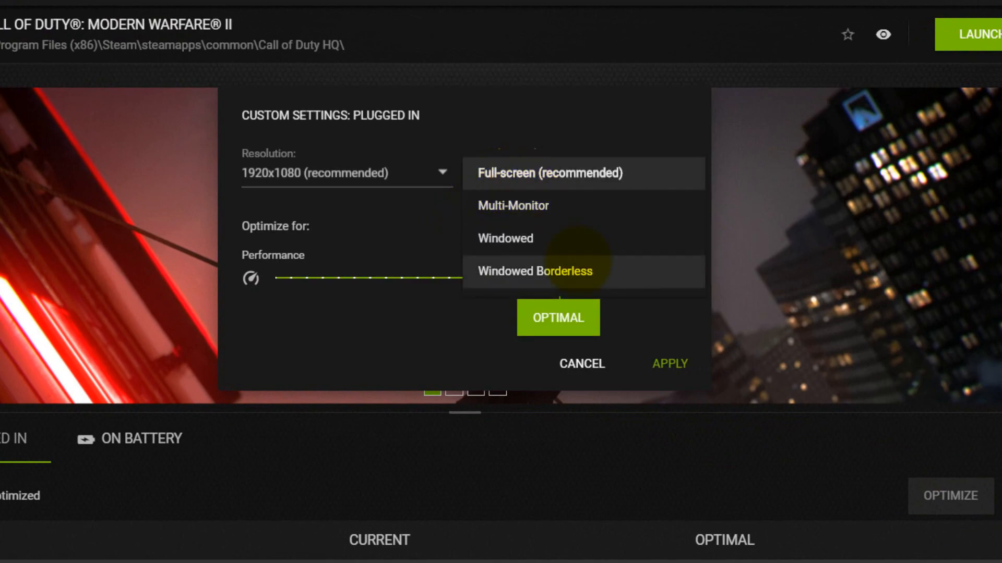
click(535, 271)
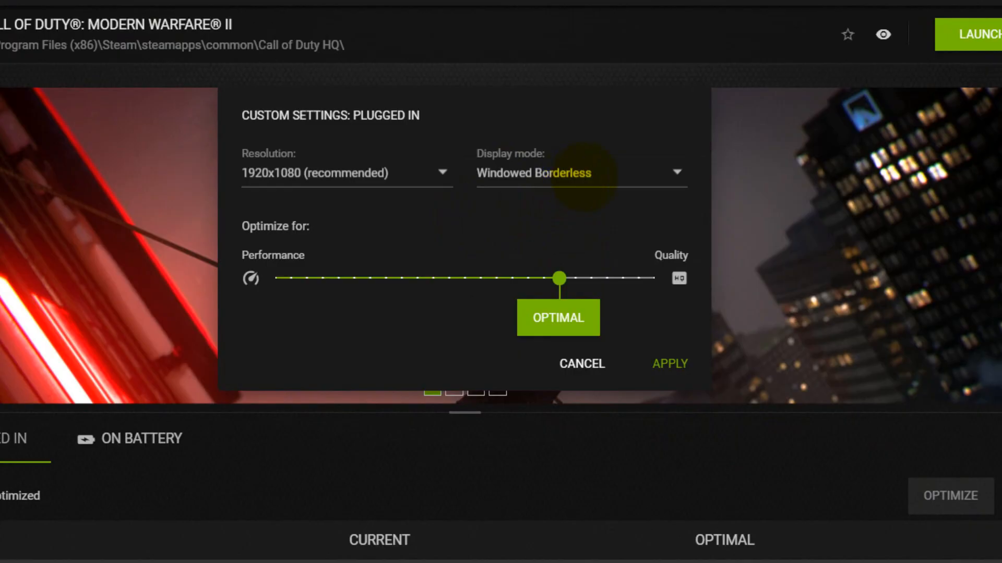
click(580, 173)
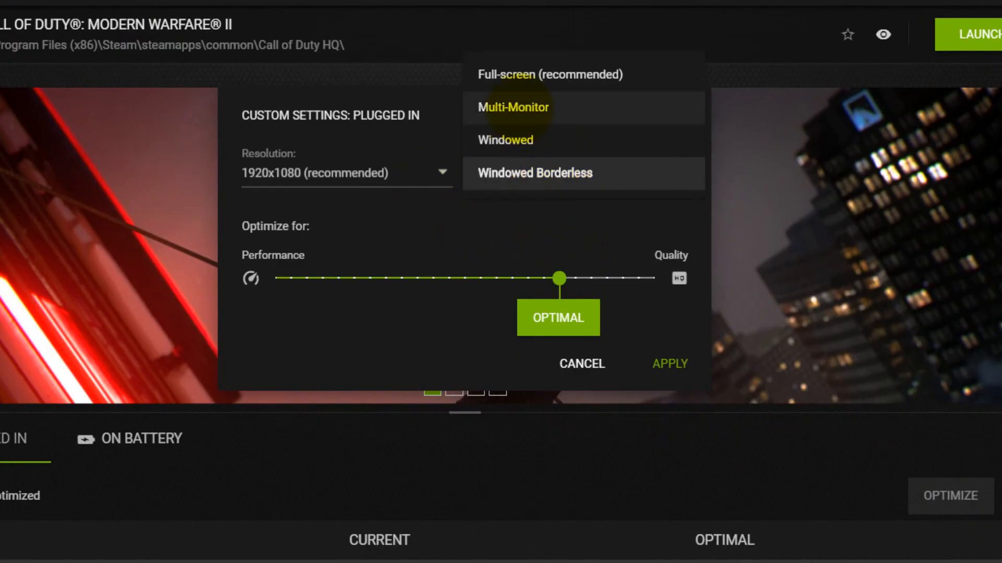
click(548, 75)
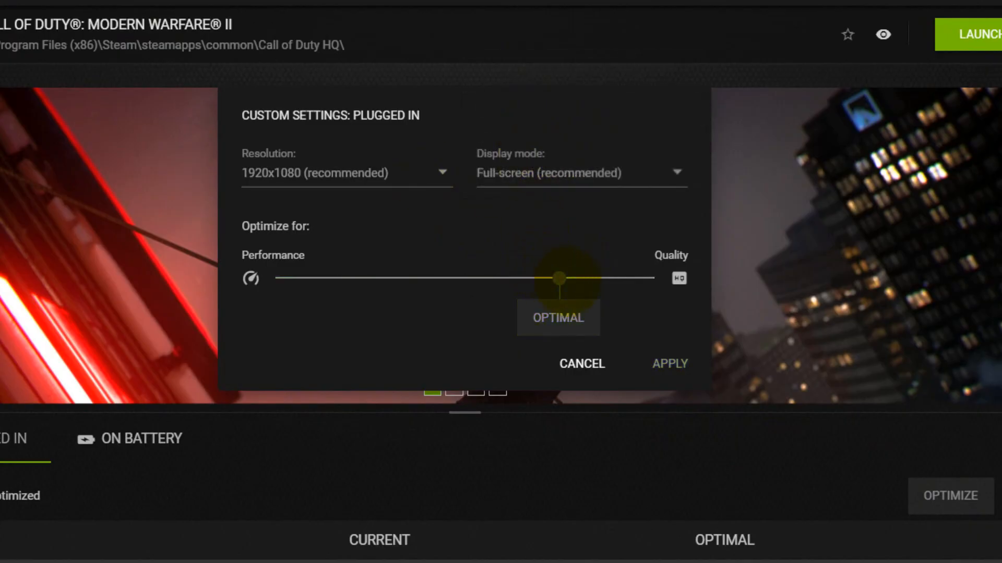
Shift the optimization slider toward Performance and optimize the game with these custom settings.
click(557, 278)
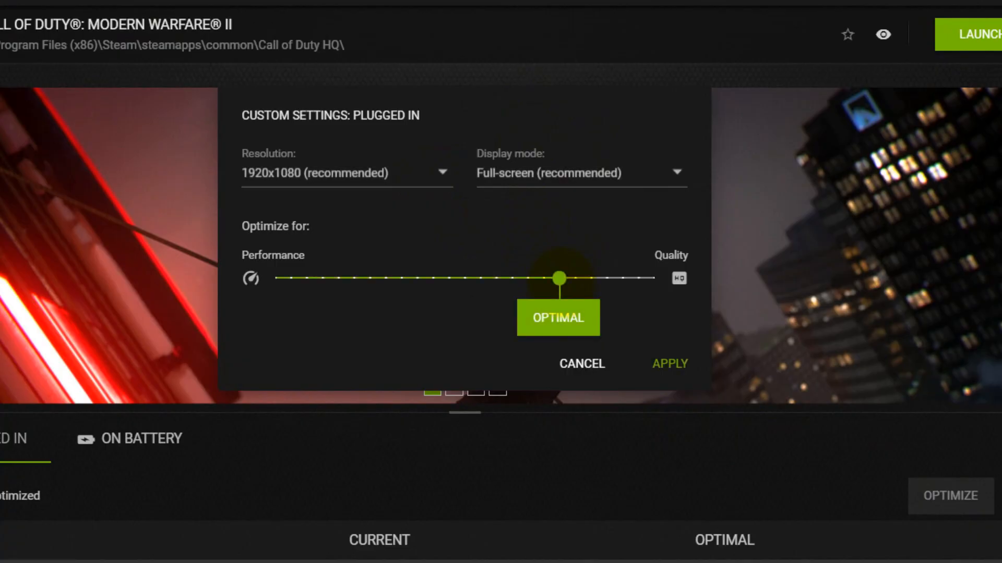
drag(558, 278, 412, 279)
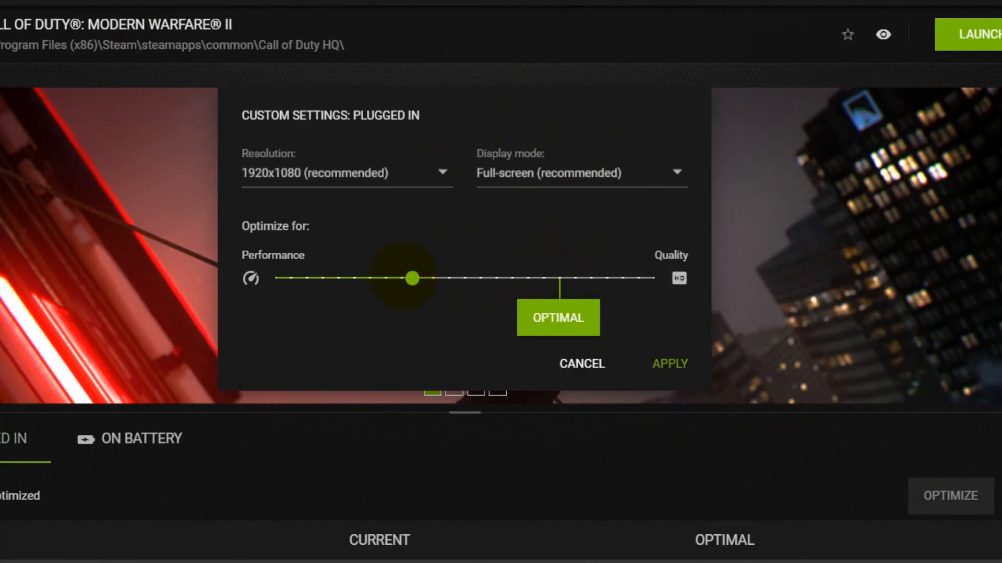
drag(412, 278, 275, 278)
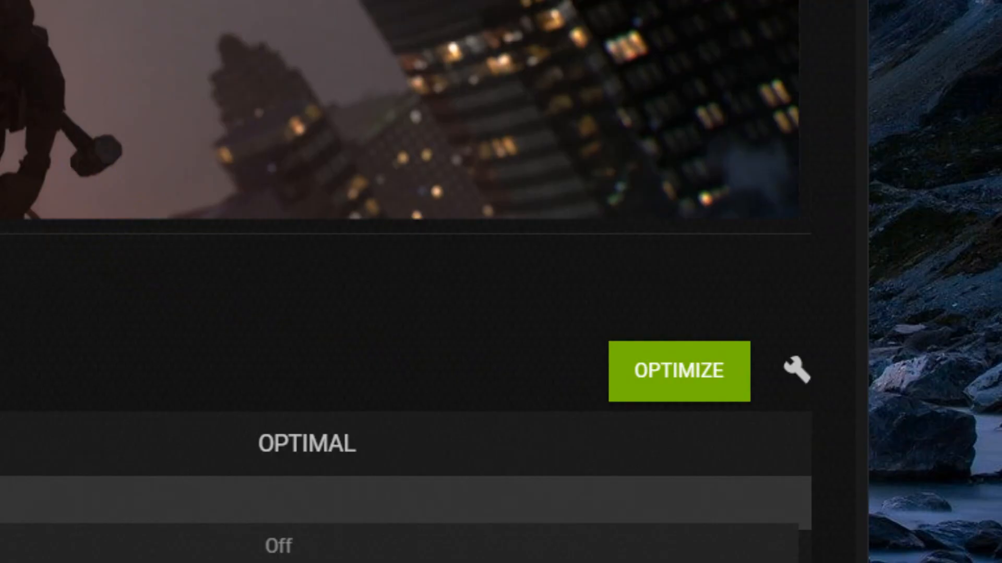
click(678, 372)
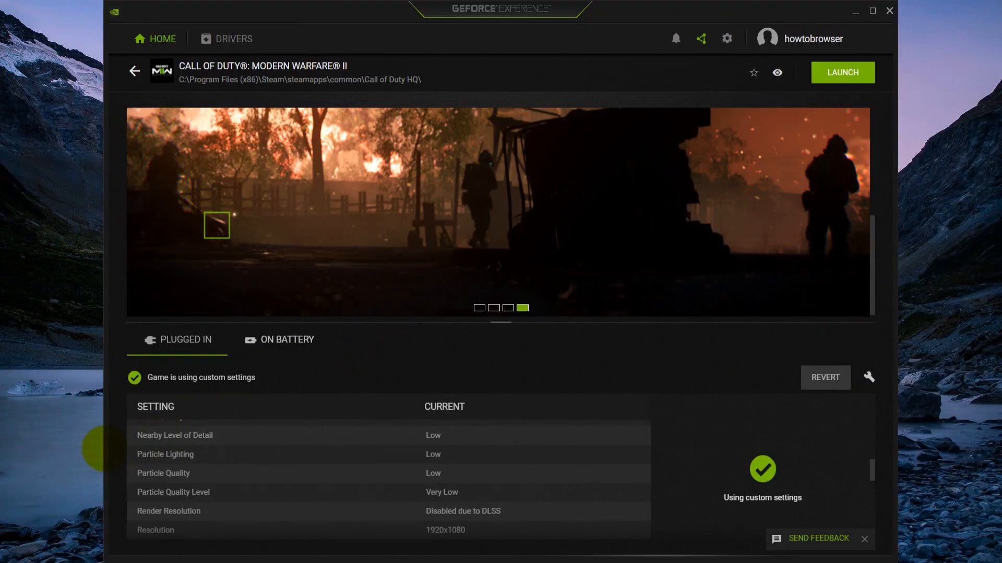
Run msconfig from the Run dialog to launch System Configuration.
text(%localappdata%)
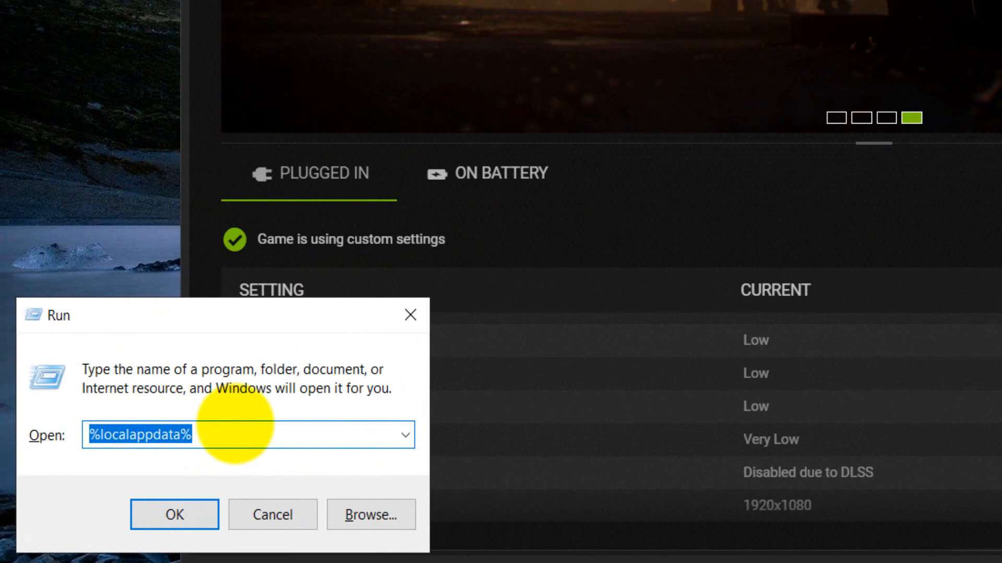
text(msconfig)
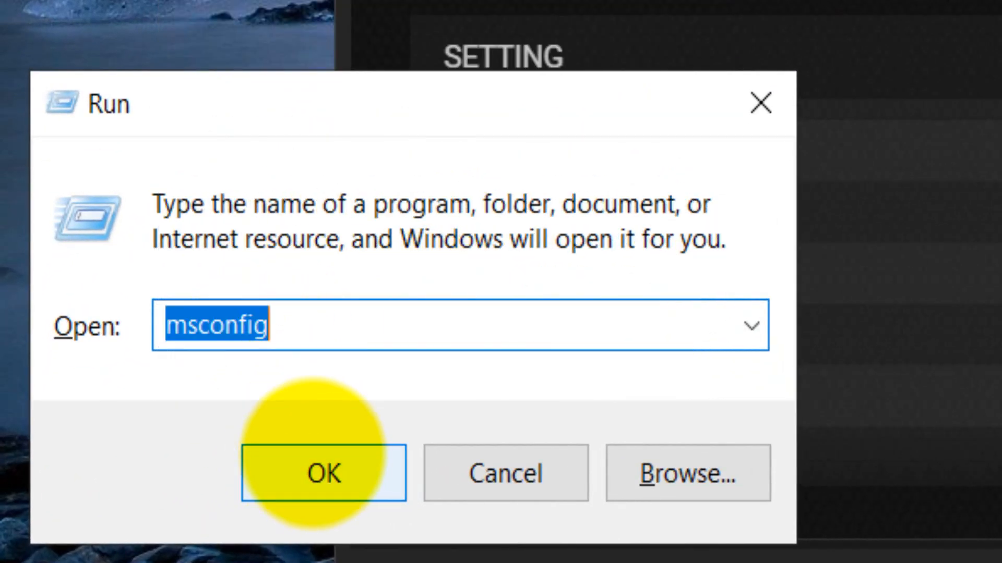
click(323, 473)
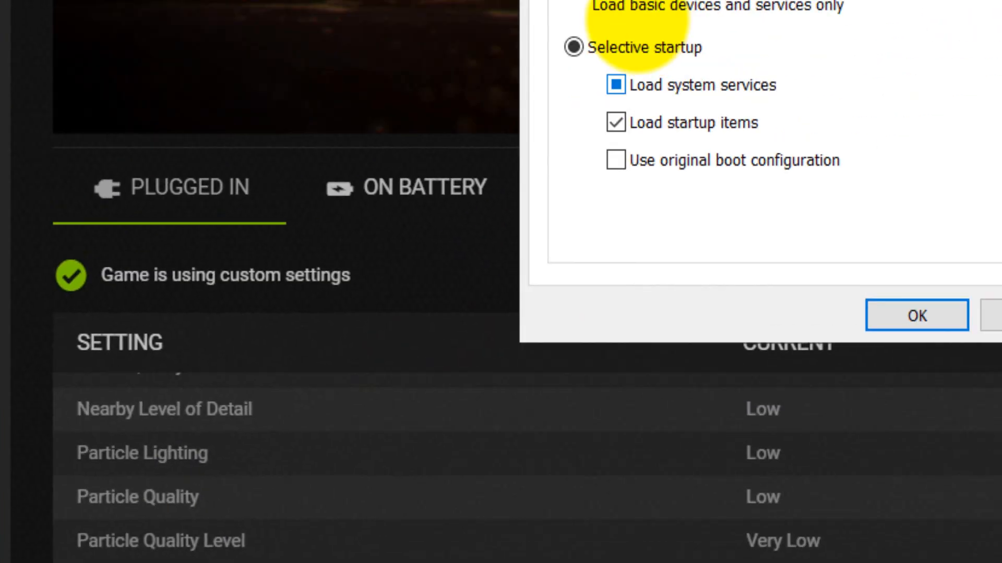
Hide all Microsoft services and leave Google Chrome Elevation Service disabled in the Services list.
click(338, 111)
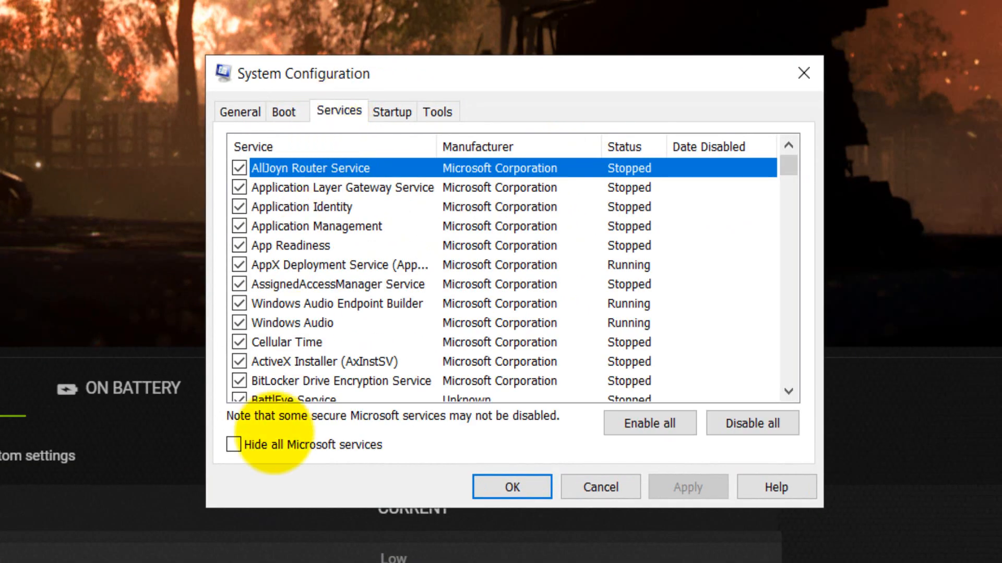
click(234, 445)
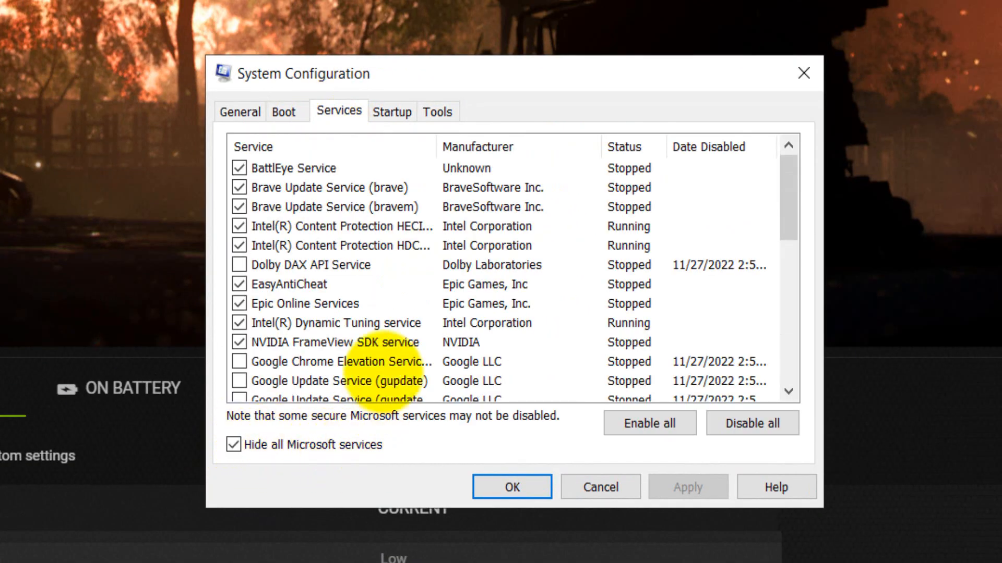
scroll(down, 3)
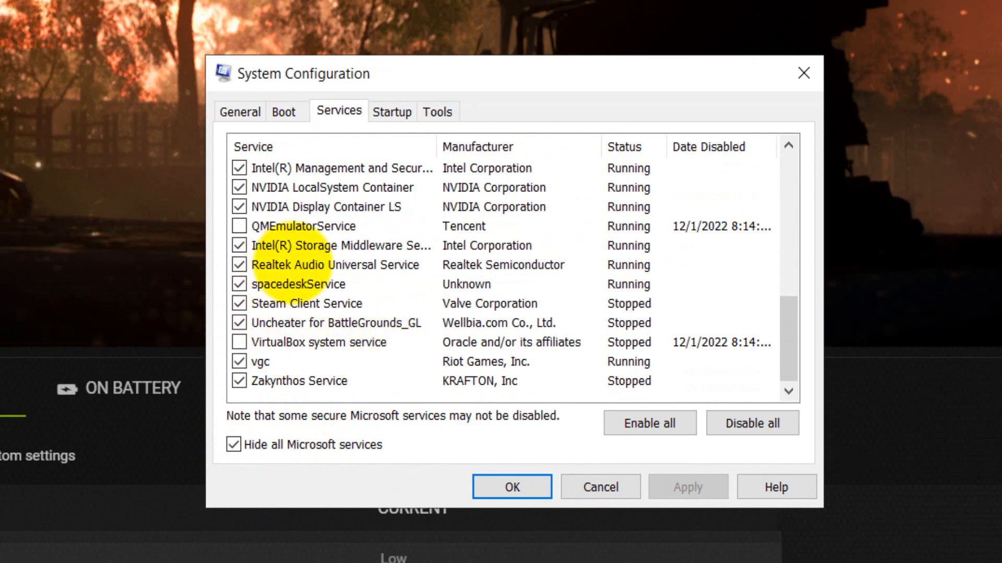
click(332, 264)
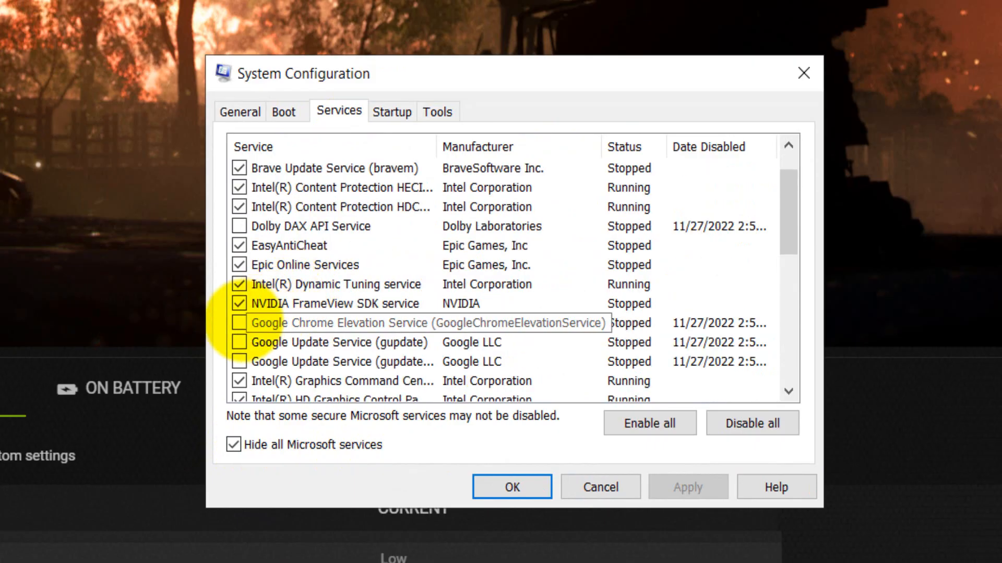
click(240, 322)
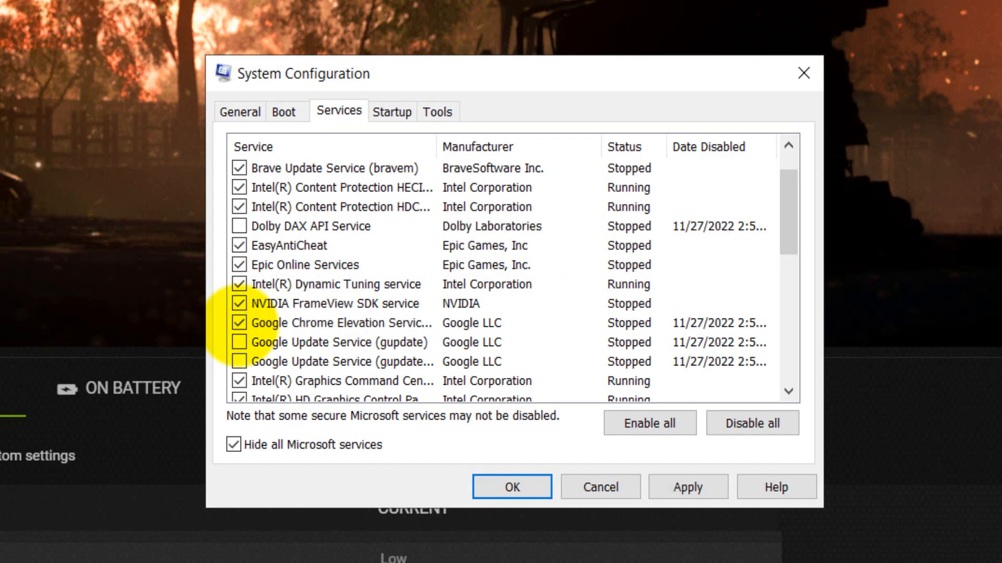
click(240, 322)
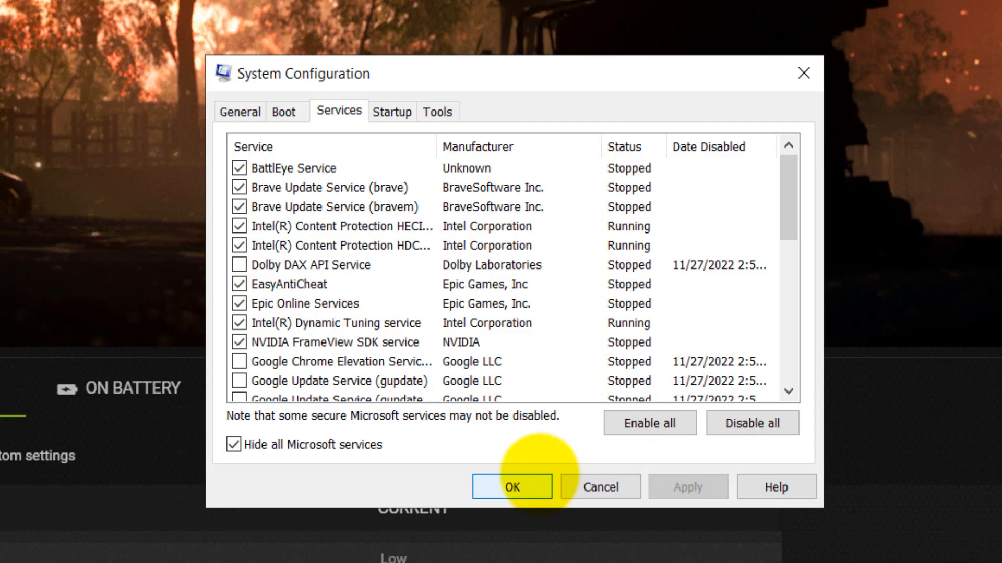
Confirm the services configuration and bring up Task Manager's Startup apps list.
click(512, 487)
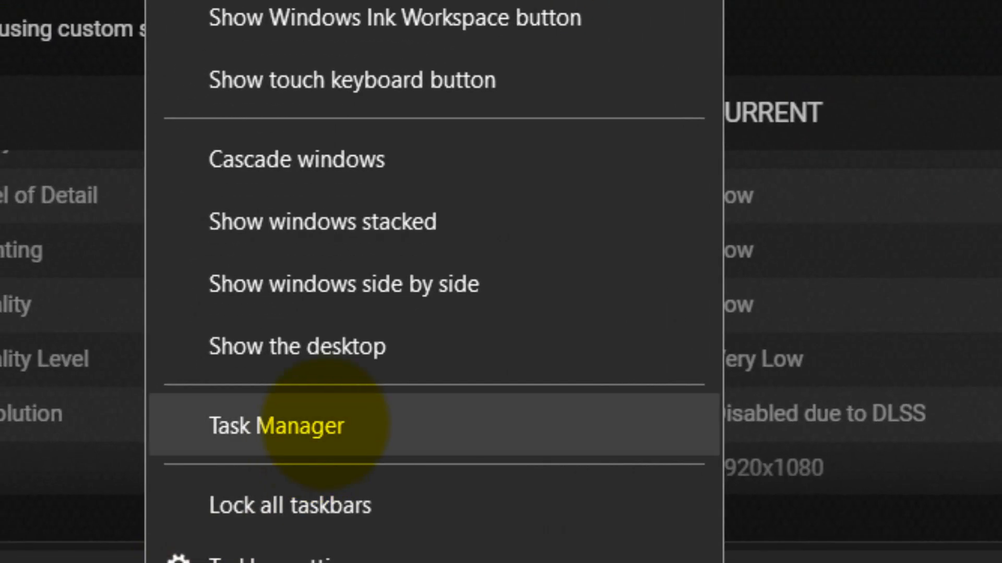
click(276, 426)
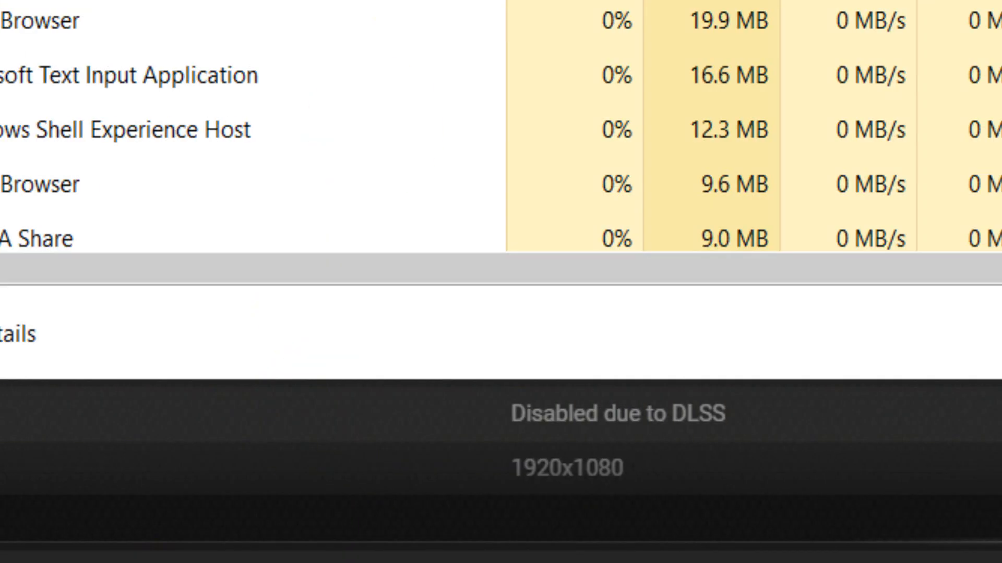
click(315, 105)
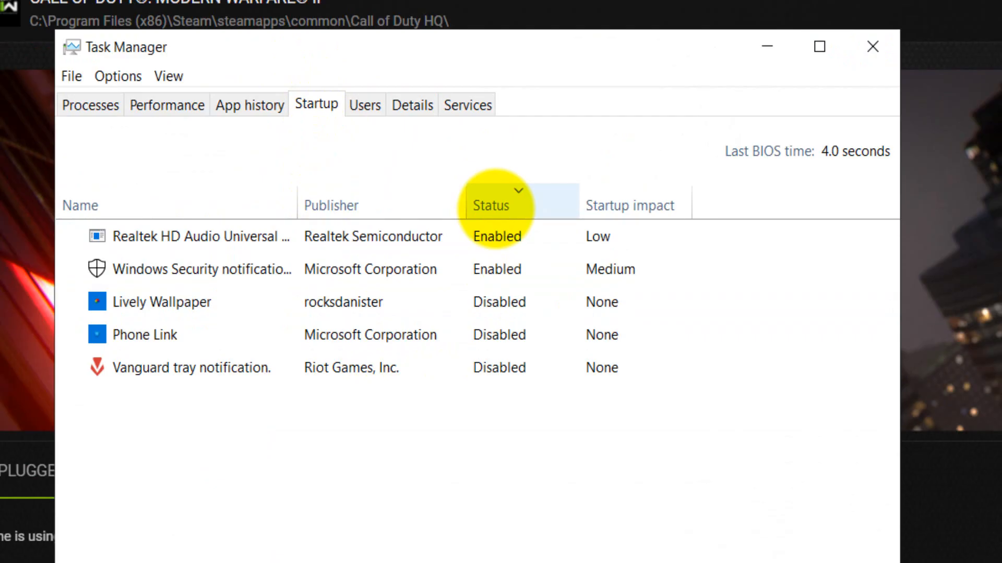
Sort startup apps by status to confirm the disabled ones, then close Task Manager.
click(491, 205)
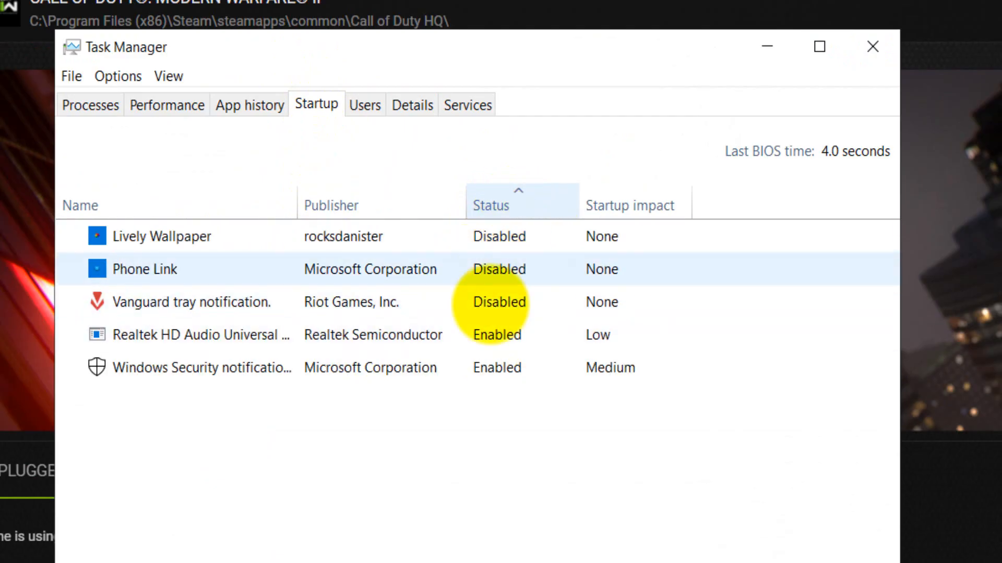
click(192, 301)
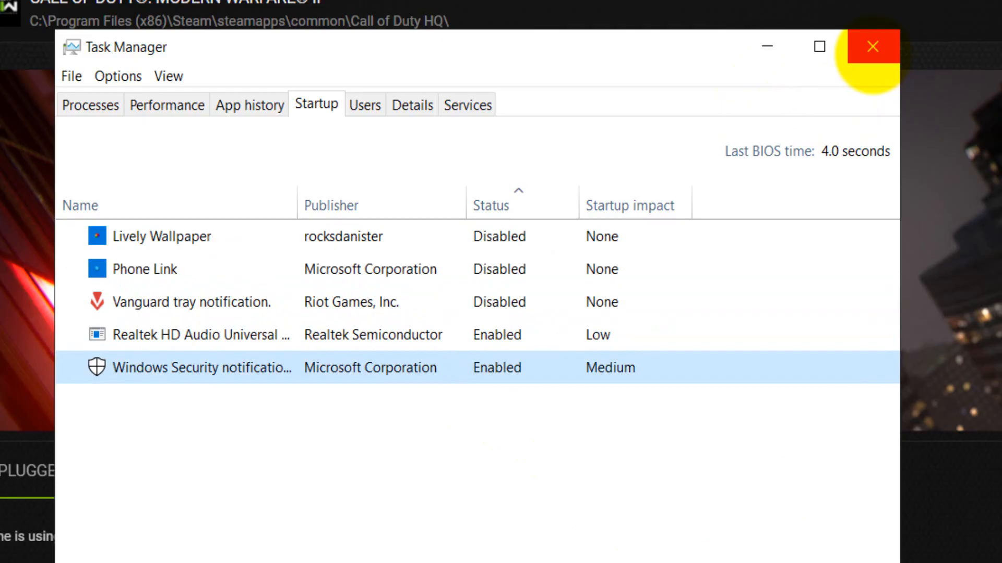
click(872, 48)
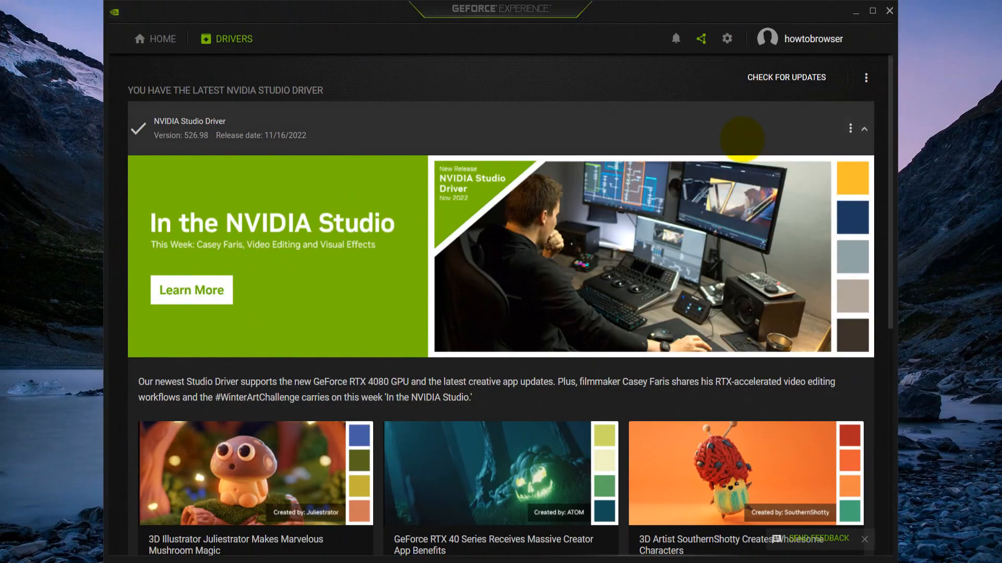
Switch the Drivers page preference to Game Ready Driver, offering driver 527.37.
click(786, 77)
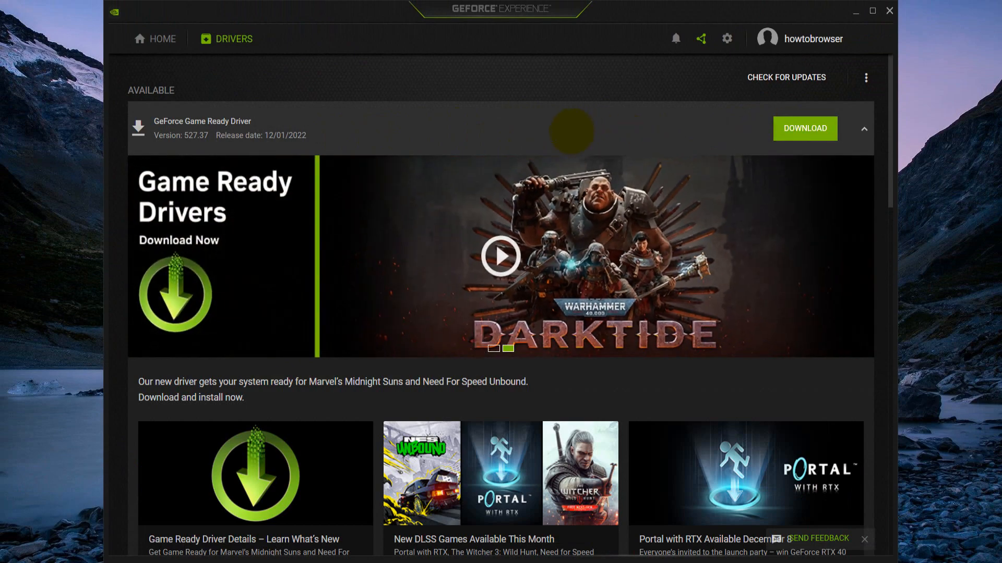
click(866, 77)
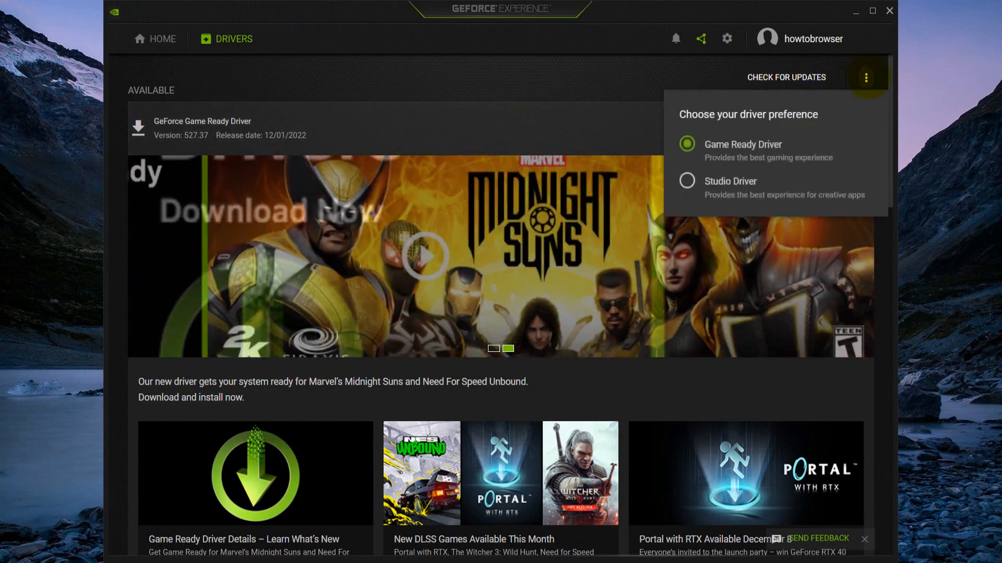
click(866, 76)
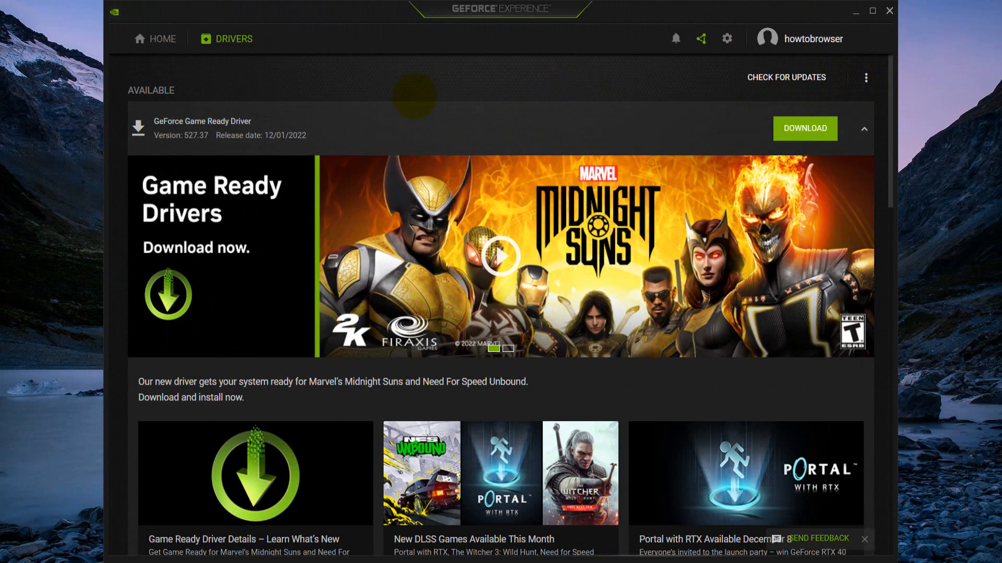